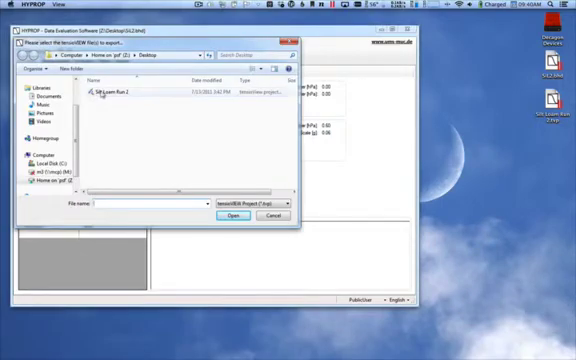
- Export the Silt Loam Run 2 project to the desktop and acknowledge the success message
left_click(113, 92)
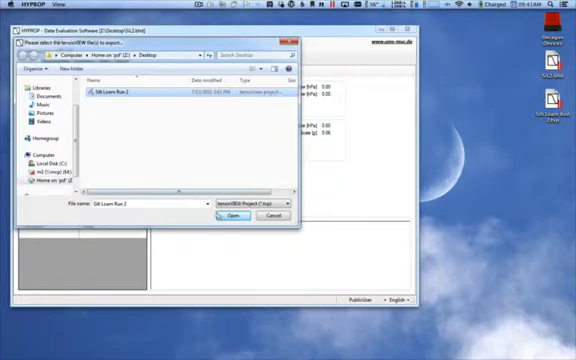
left_click(232, 214)
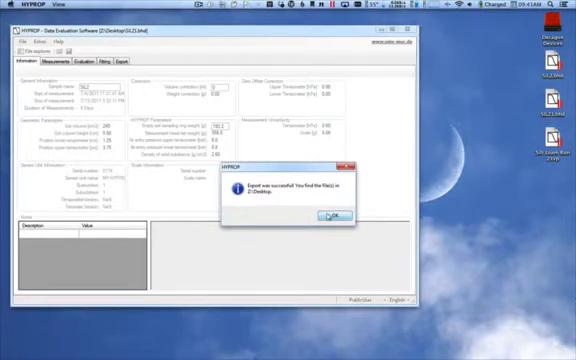
left_click(334, 216)
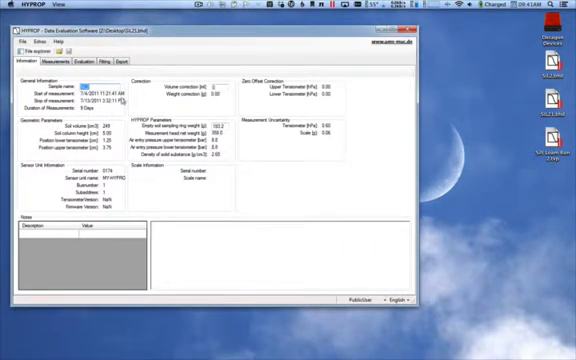
left_click(54, 65)
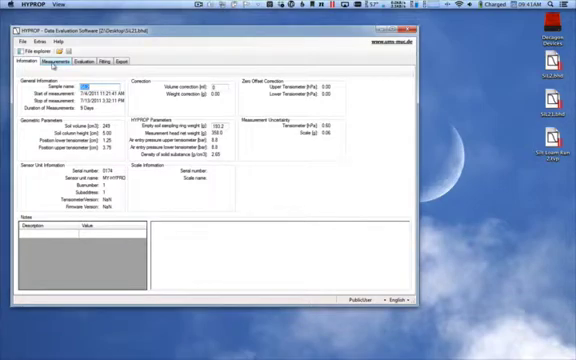
- Show the measurement curves and data tables, and switch the user level to PowerUser
left_click(67, 65)
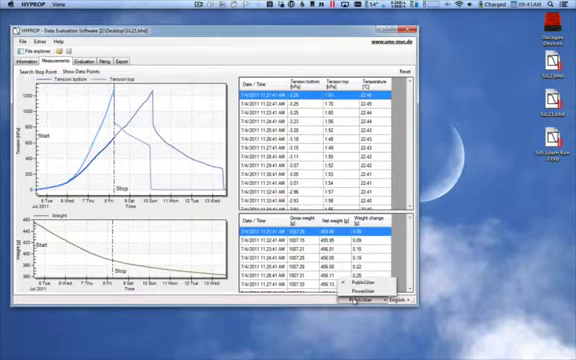
left_click(347, 291)
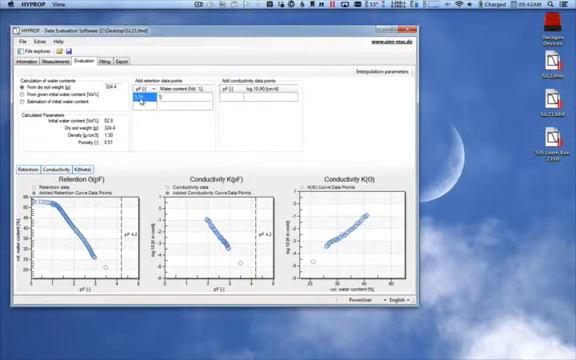
- Enter a retention data point with 19.2 vol.% water content
type("19.2")
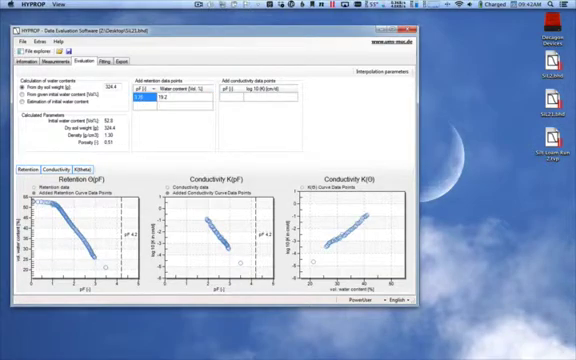